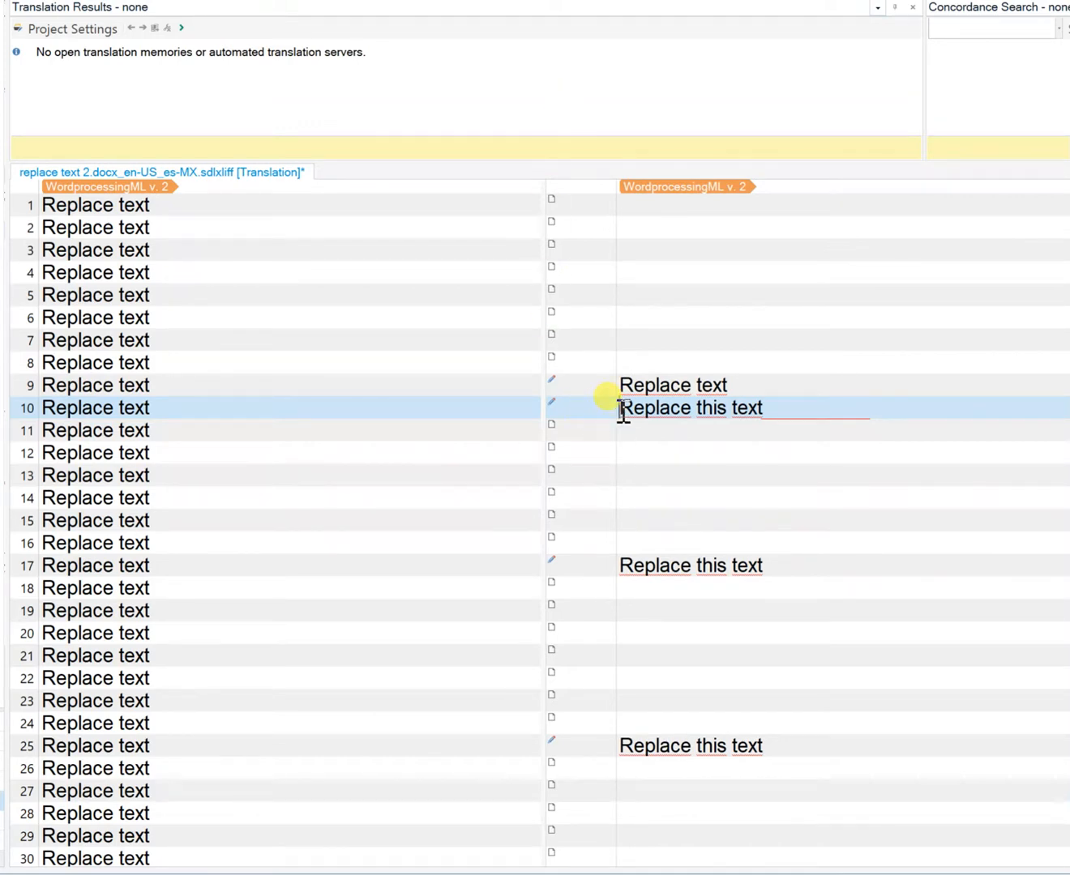
mouse_move(341, 543)
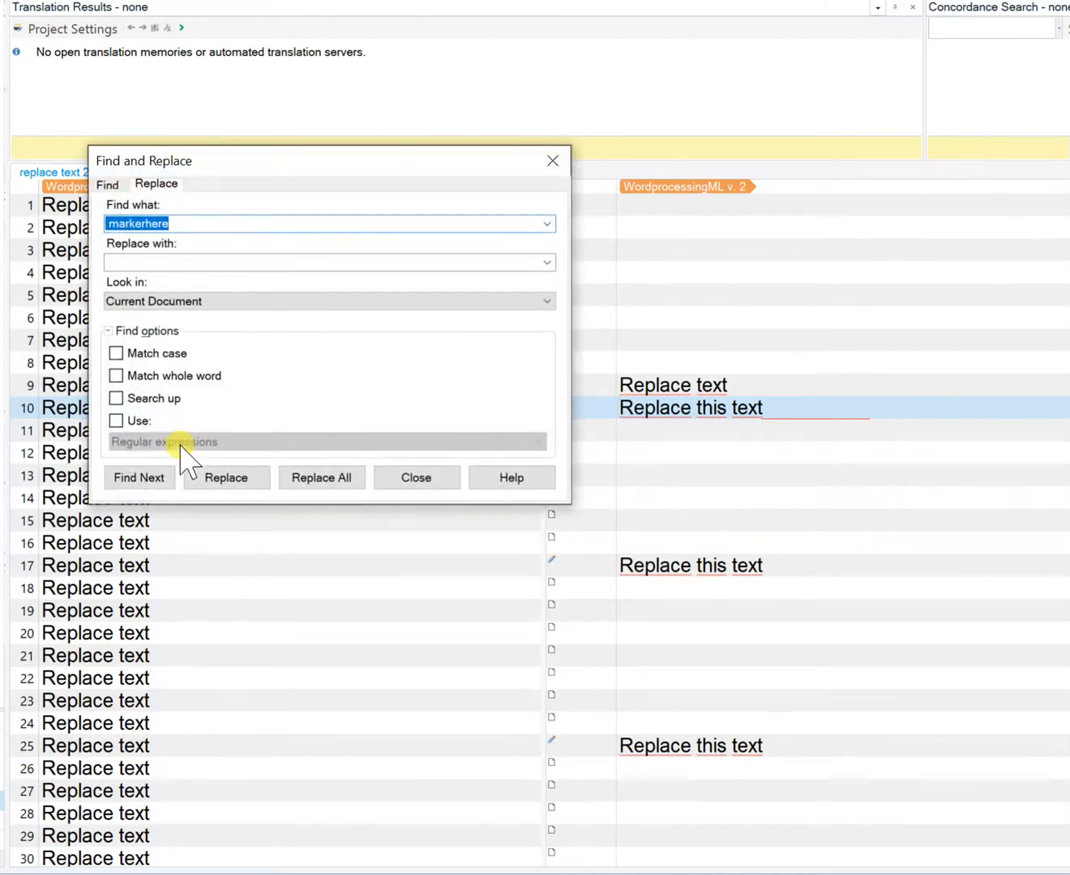
- Enter 'this text' as the search term and 'with some other text' as the replacement
text(this tex)
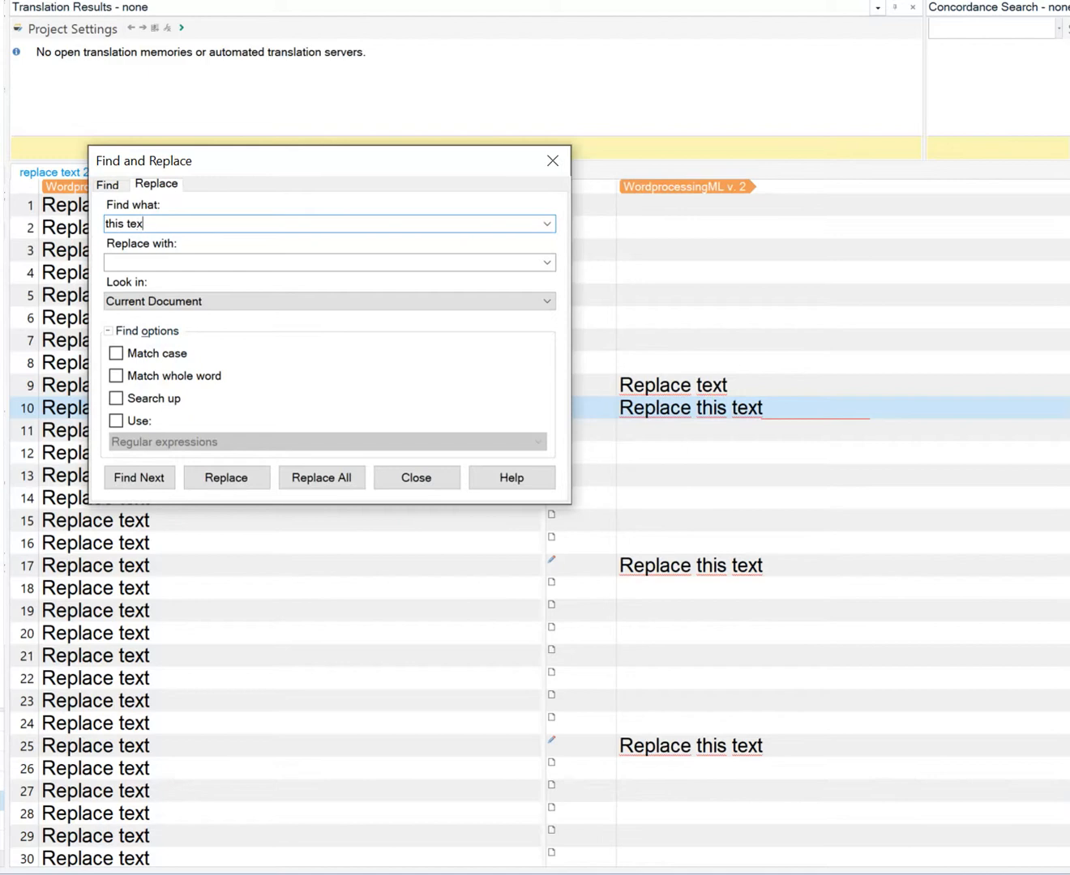
text(with some)
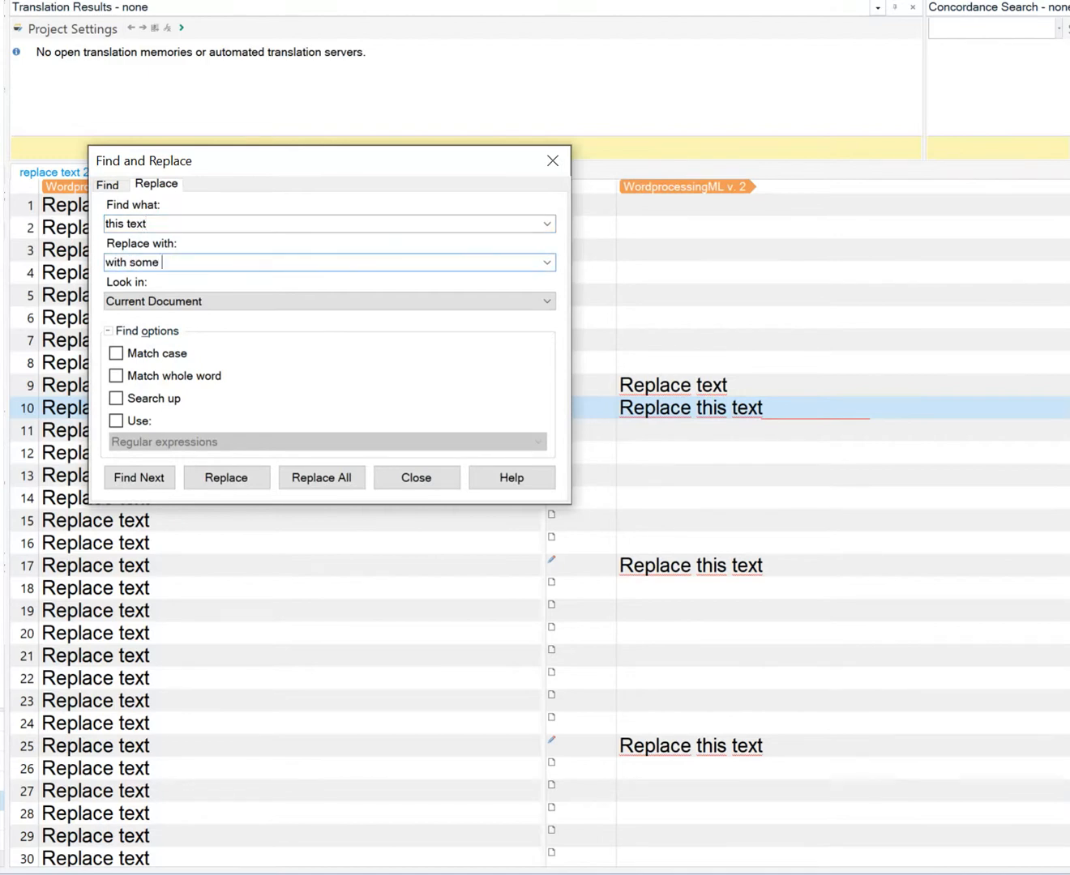
text(other text)
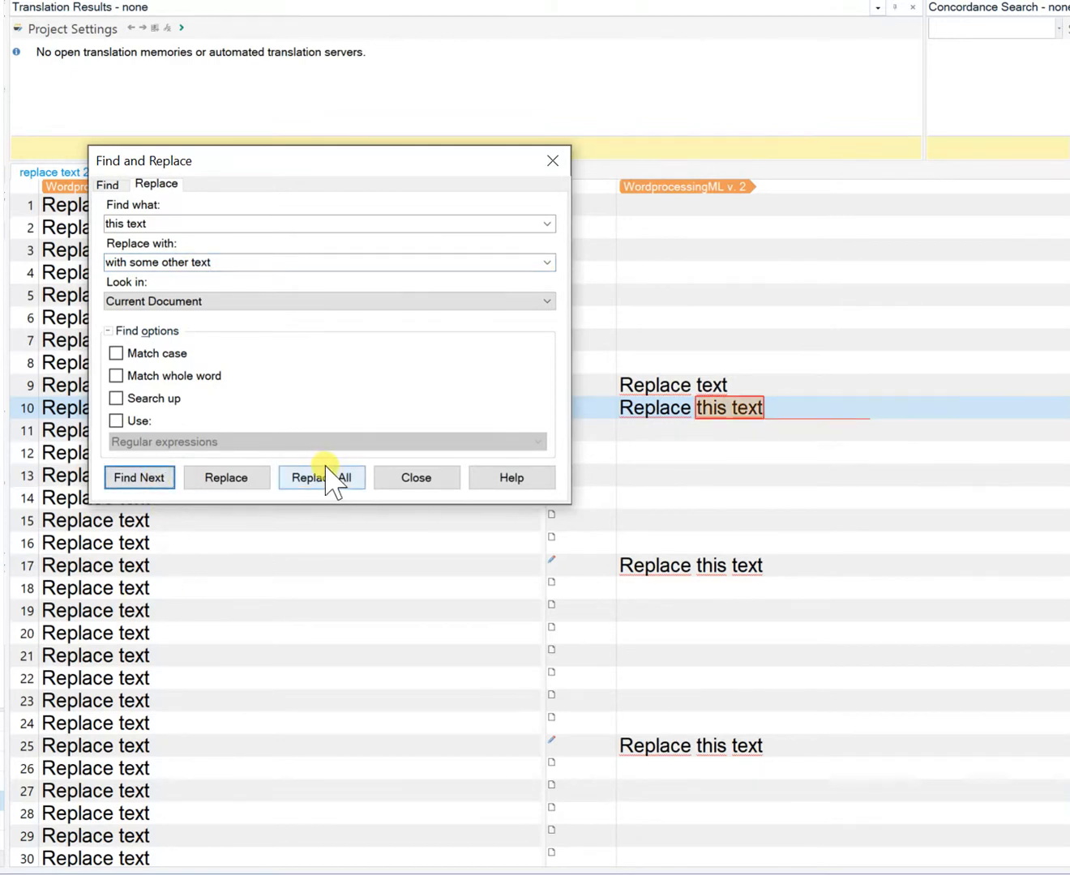
- Replace all matches in targets 10, 17 and 25, then close Find and Replace
click(321, 477)
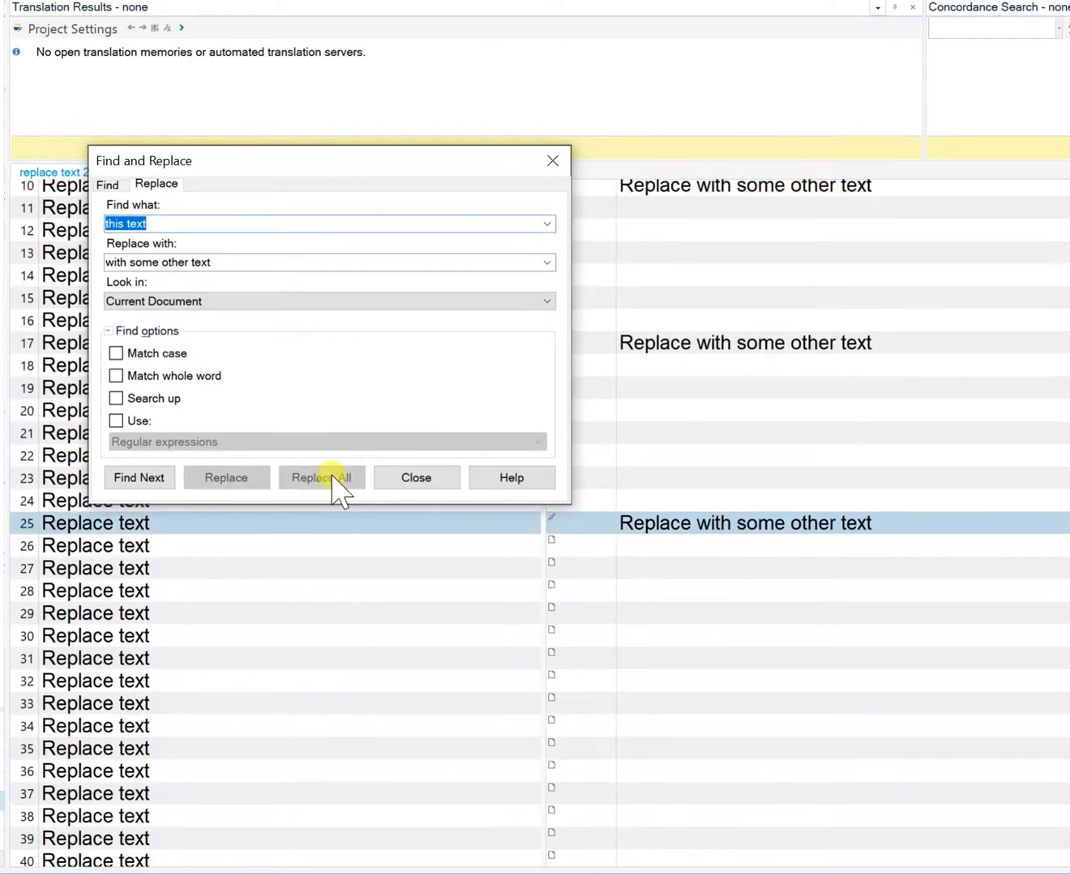
click(321, 476)
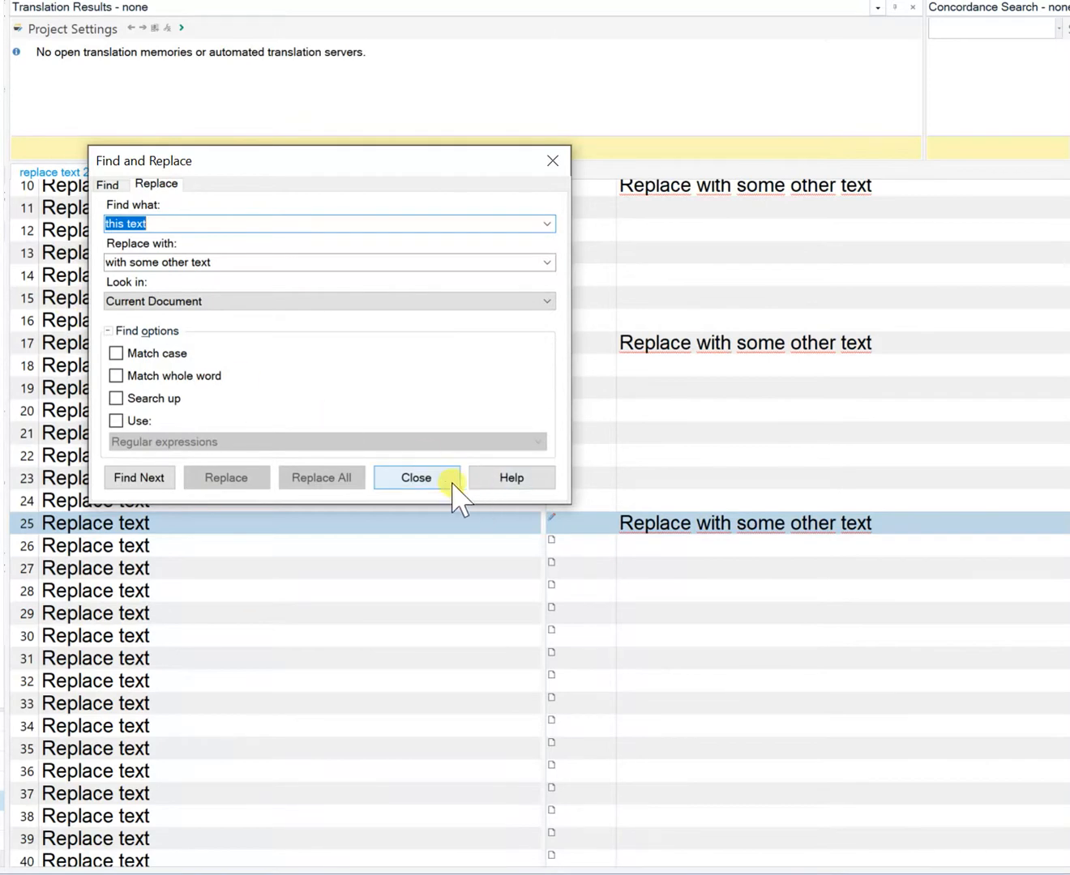
click(415, 477)
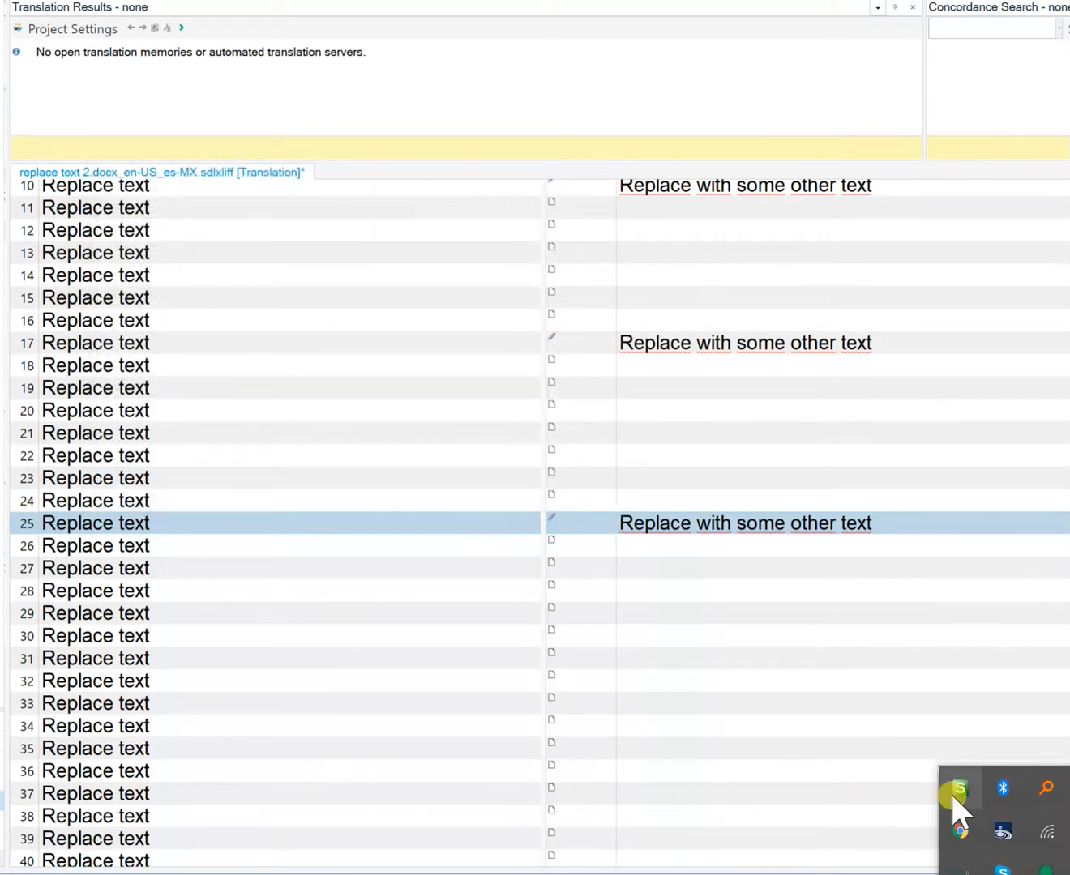
right_click(961, 791)
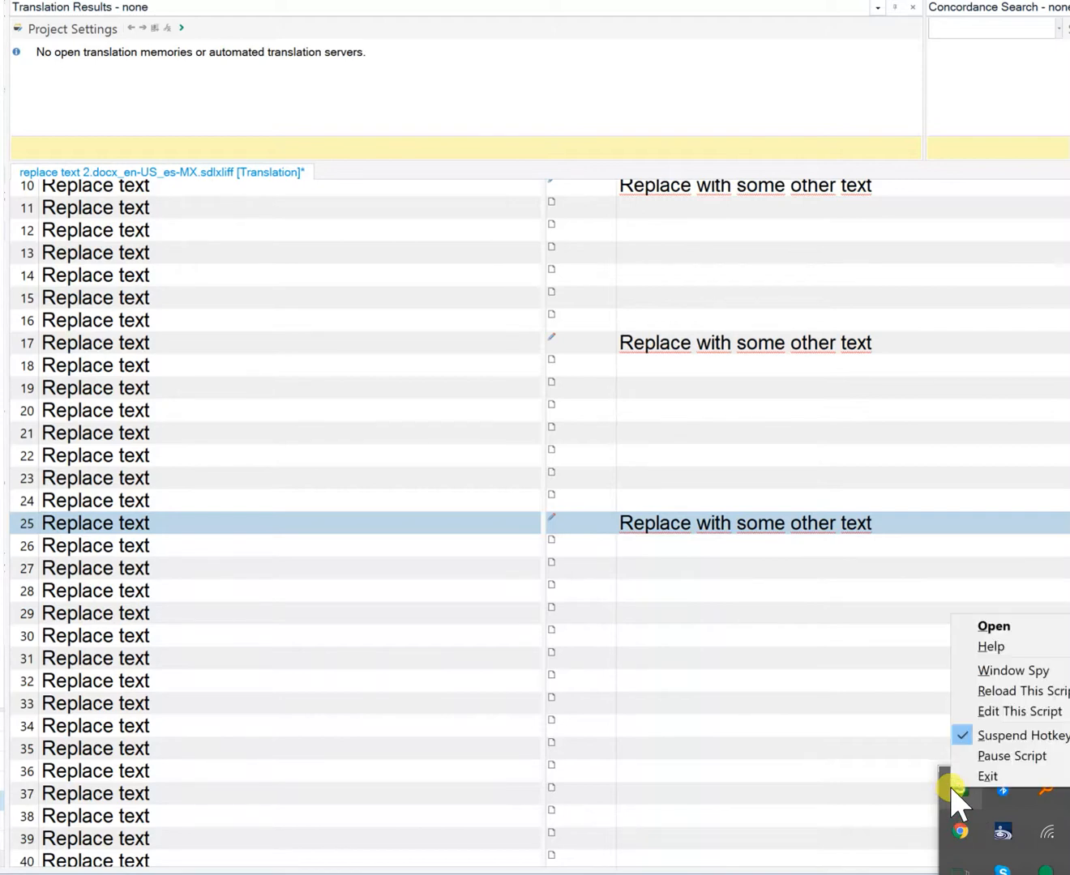
click(1021, 736)
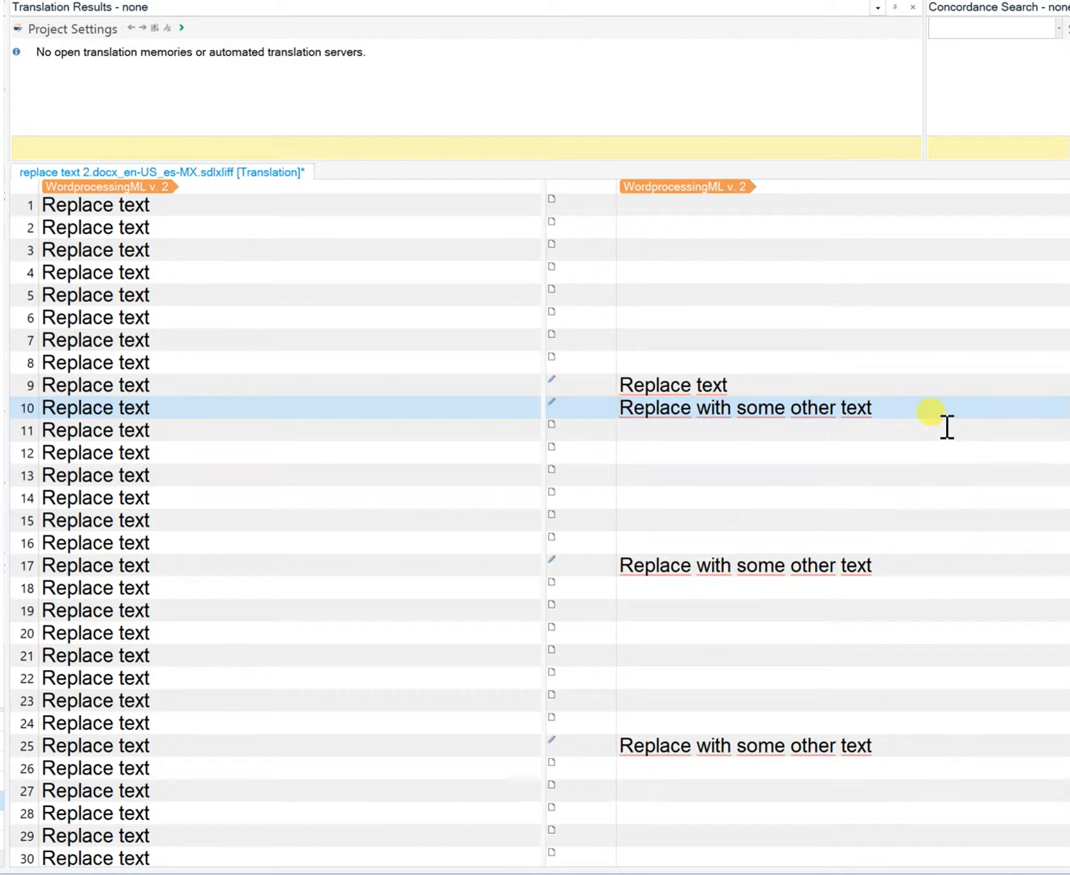
- Append 'markerhere' to the end of target segment 10
text(markerhere)
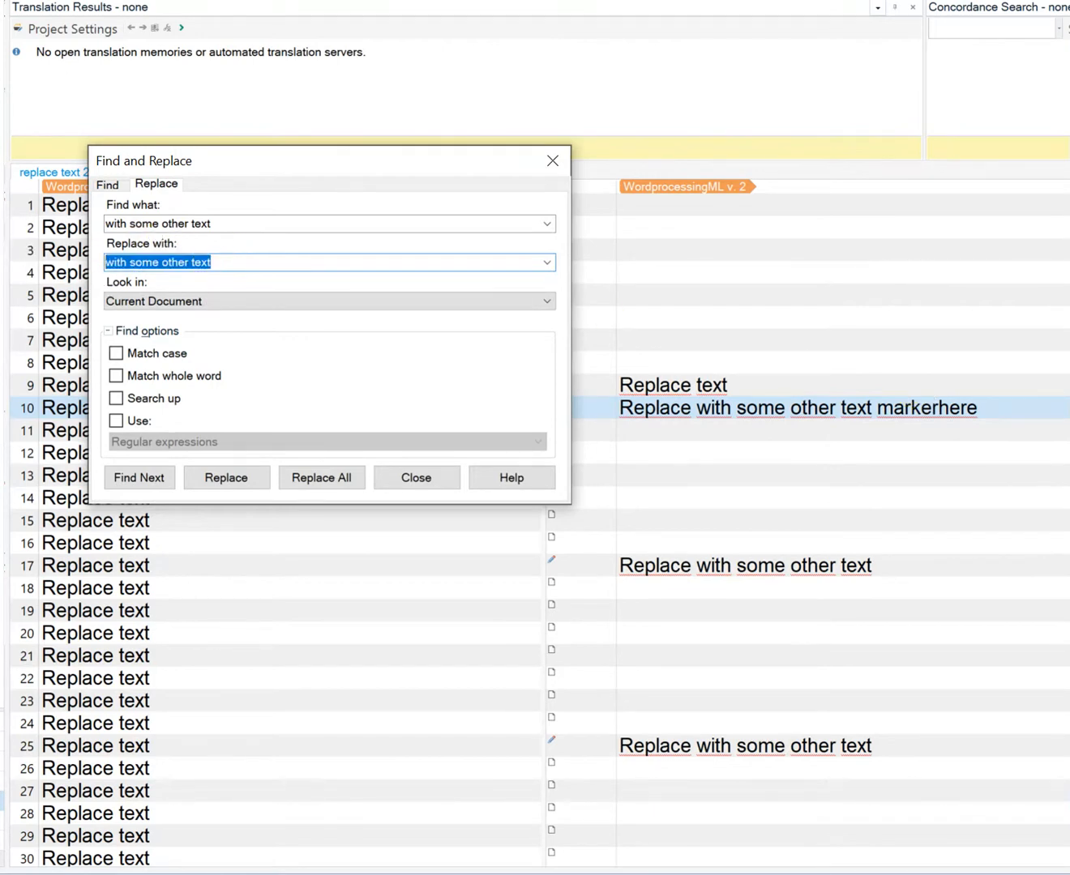
- Replace all 'with some other text' matches with 'with the original text'
text(with s)
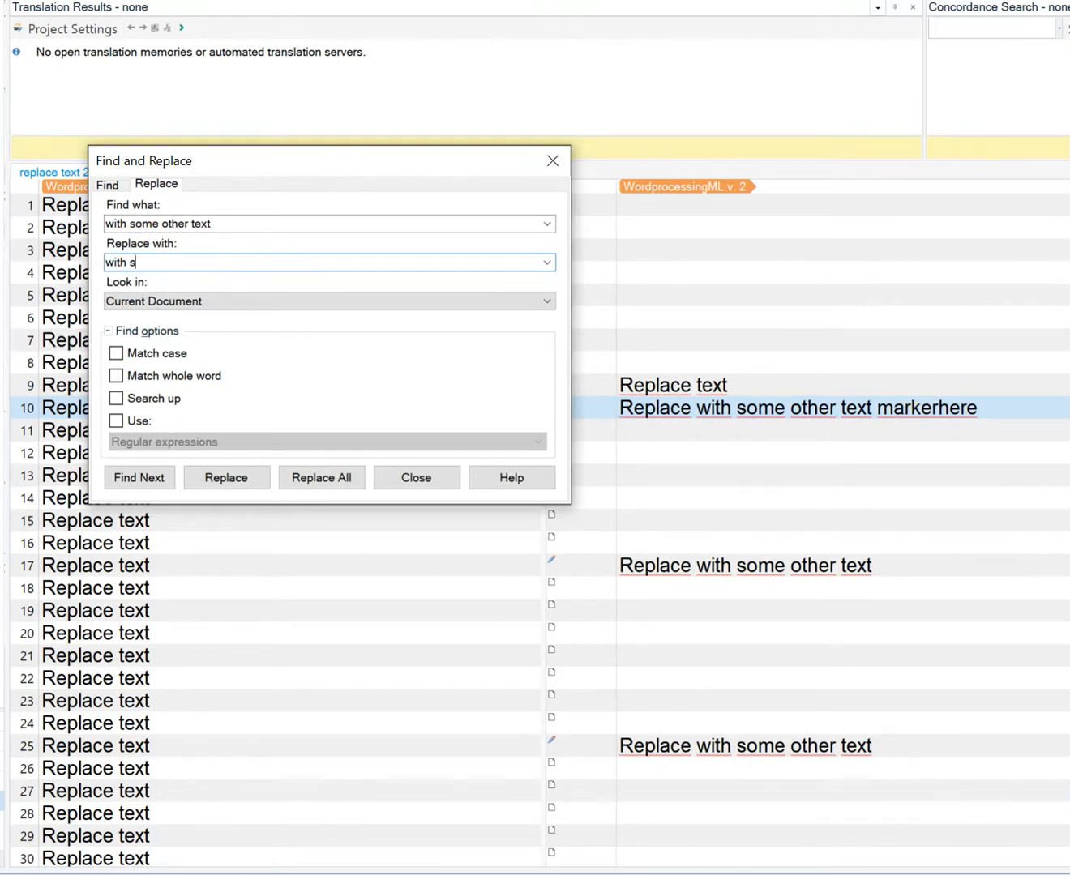
text(he original text)
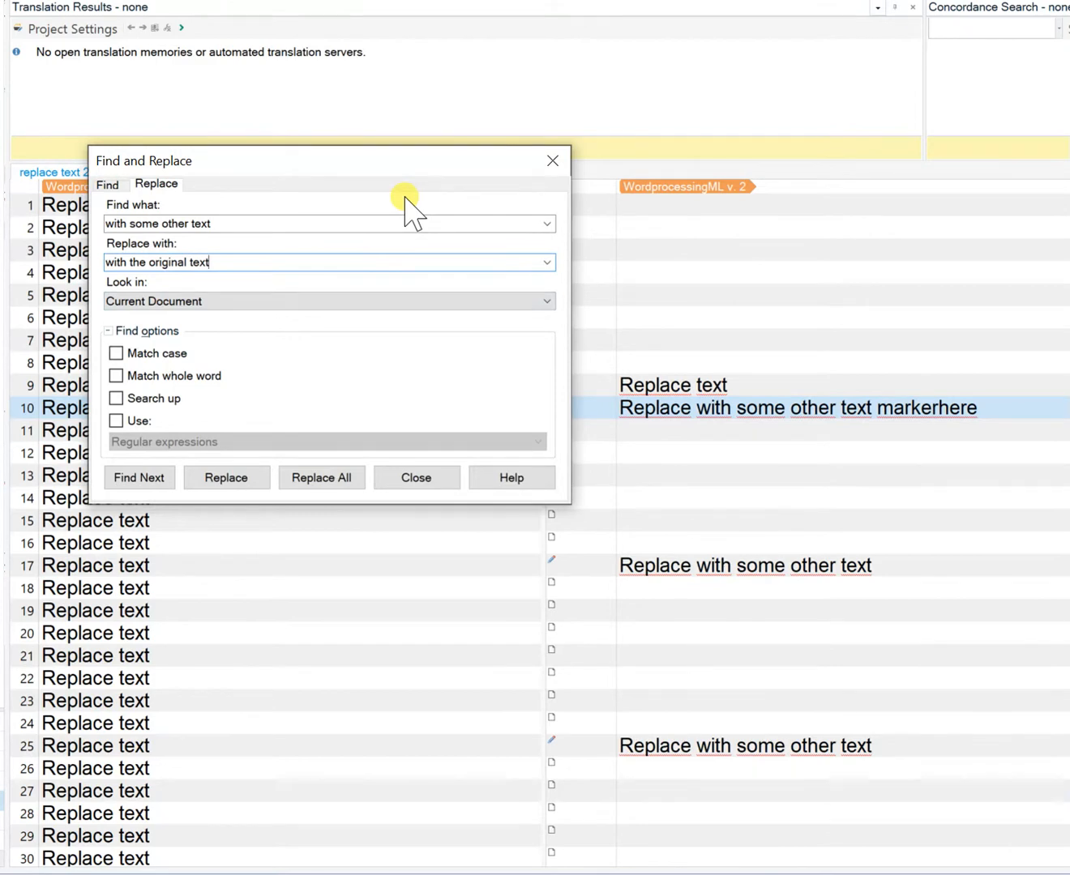
click(321, 476)
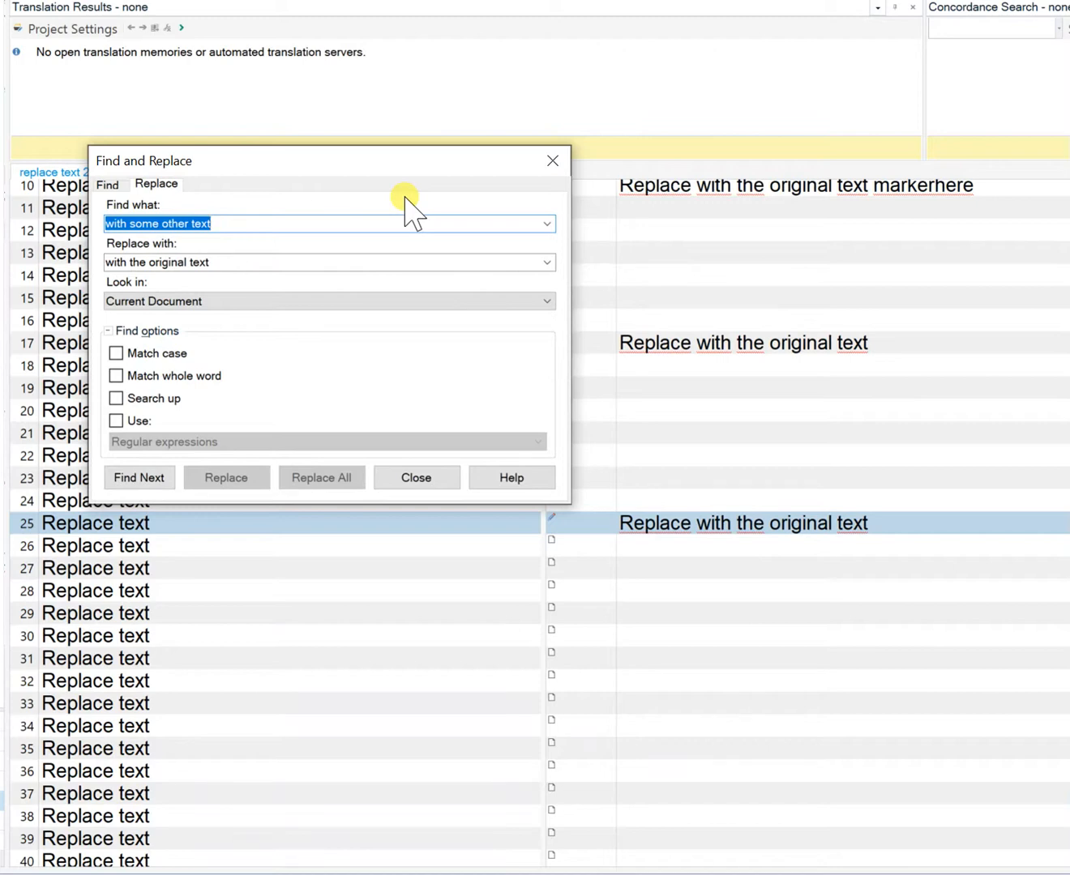
mouse_move(20, 527)
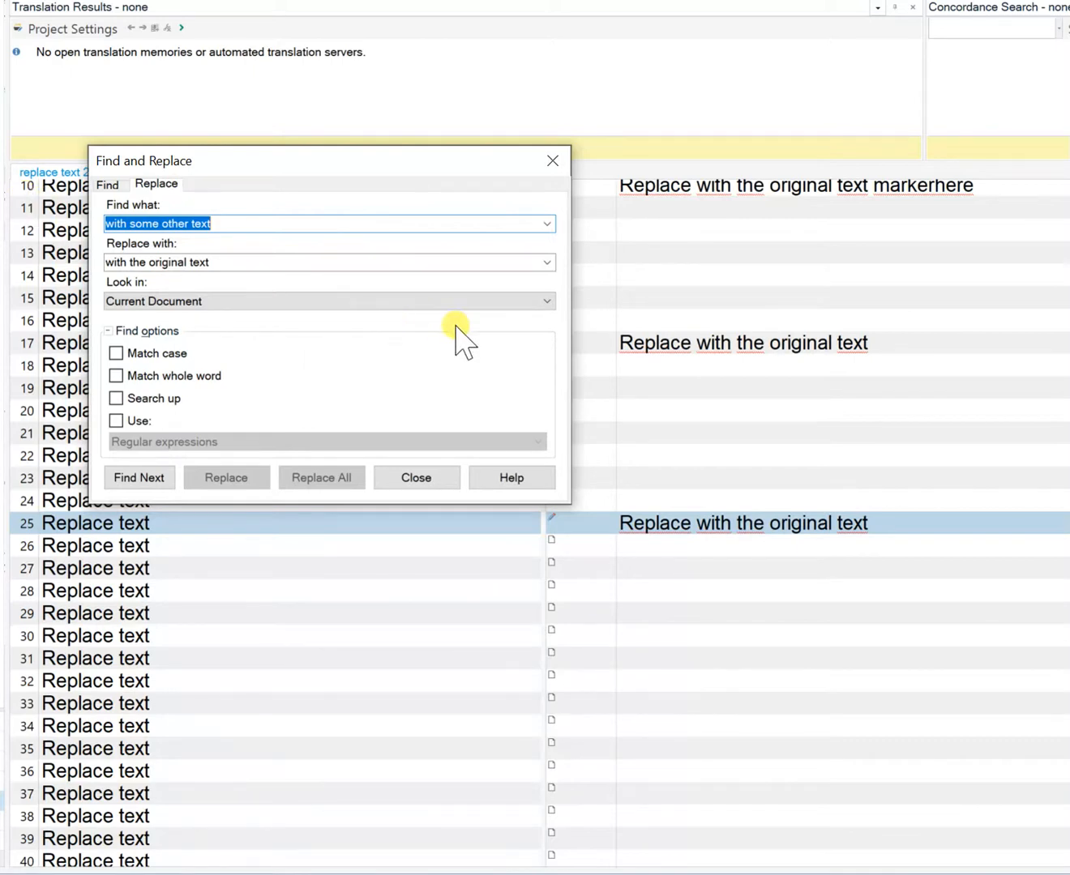
mouse_move(470, 345)
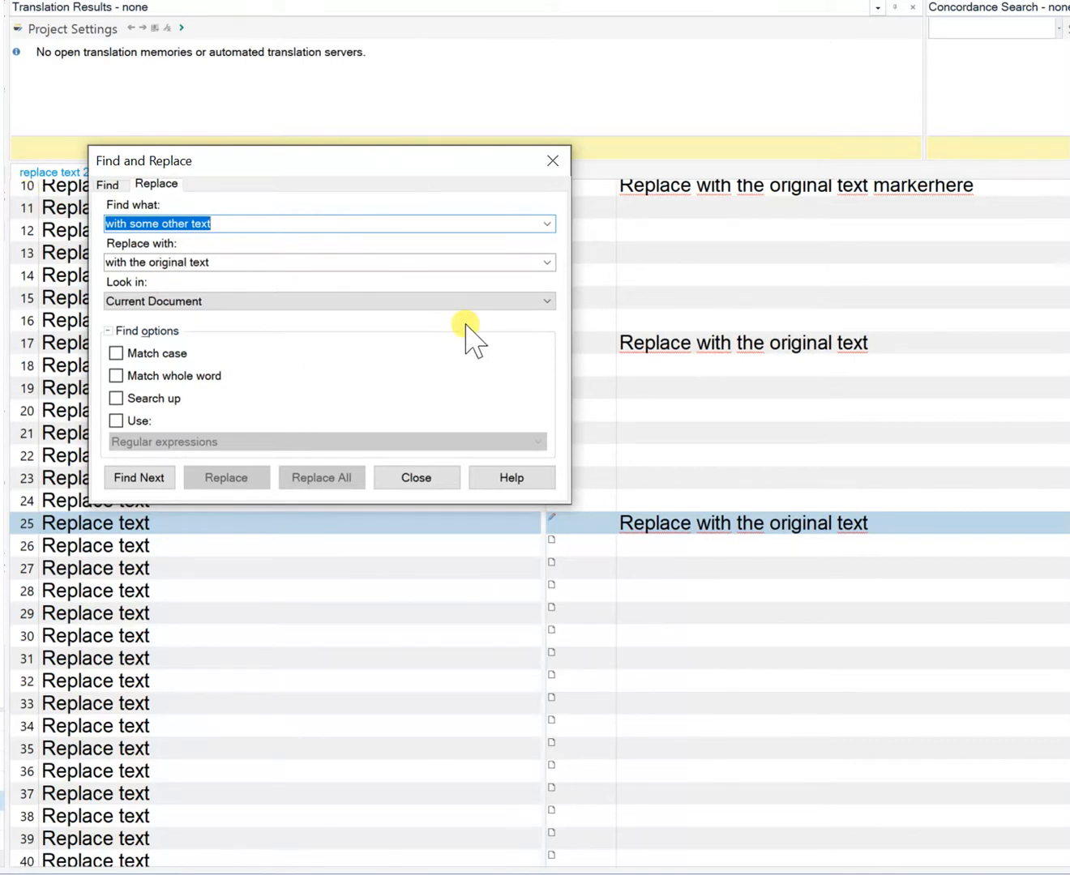